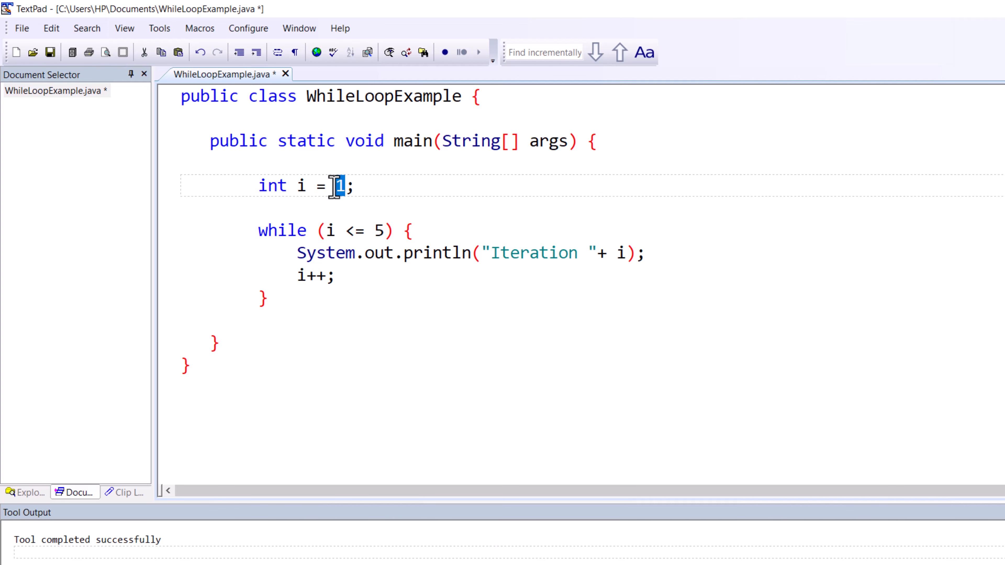
# Step: Start the loop counter at 0, save the file, and run the Java application
pyautogui.write('0')
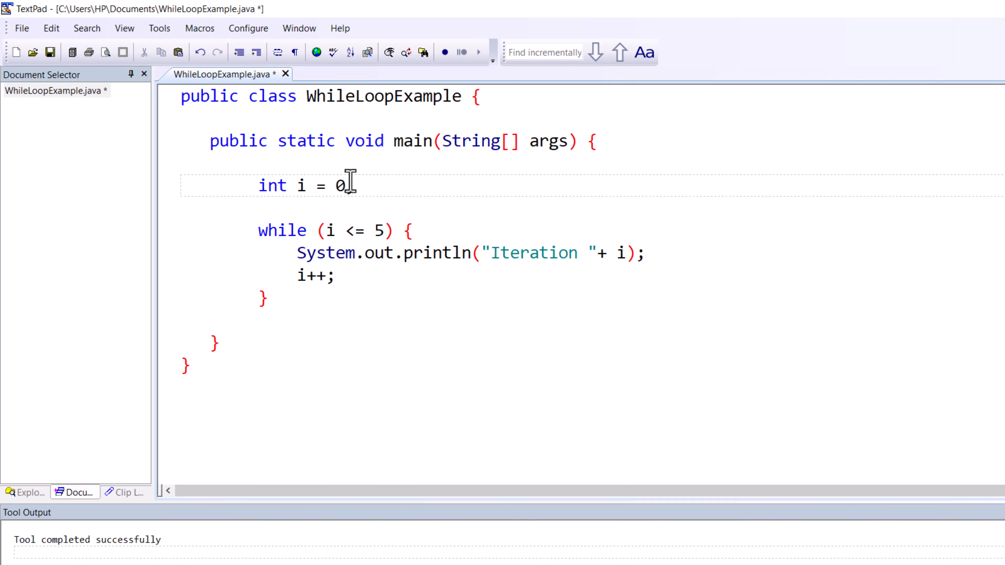
pyautogui.write(';')
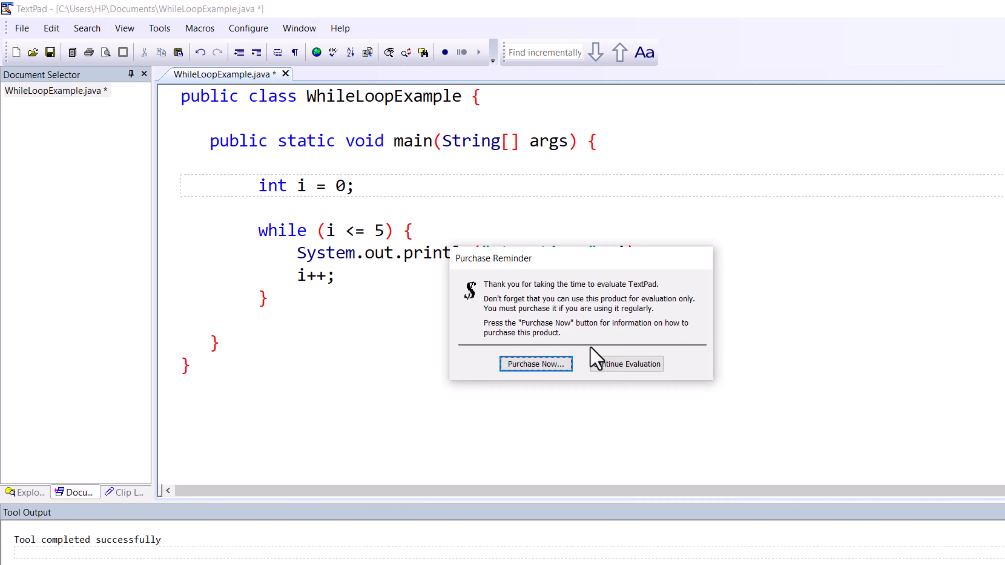
pyautogui.click(625, 363)
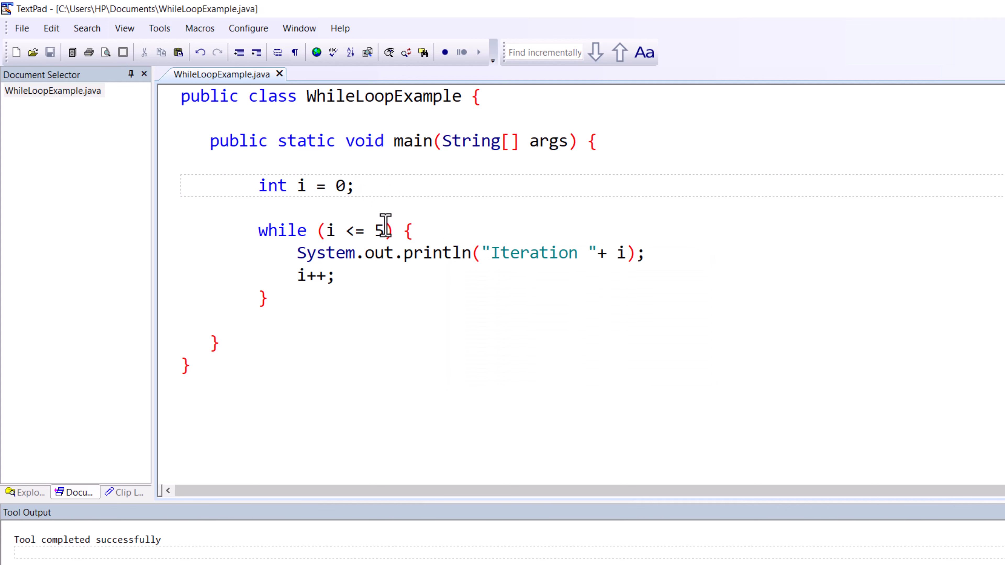
pyautogui.click(159, 28)
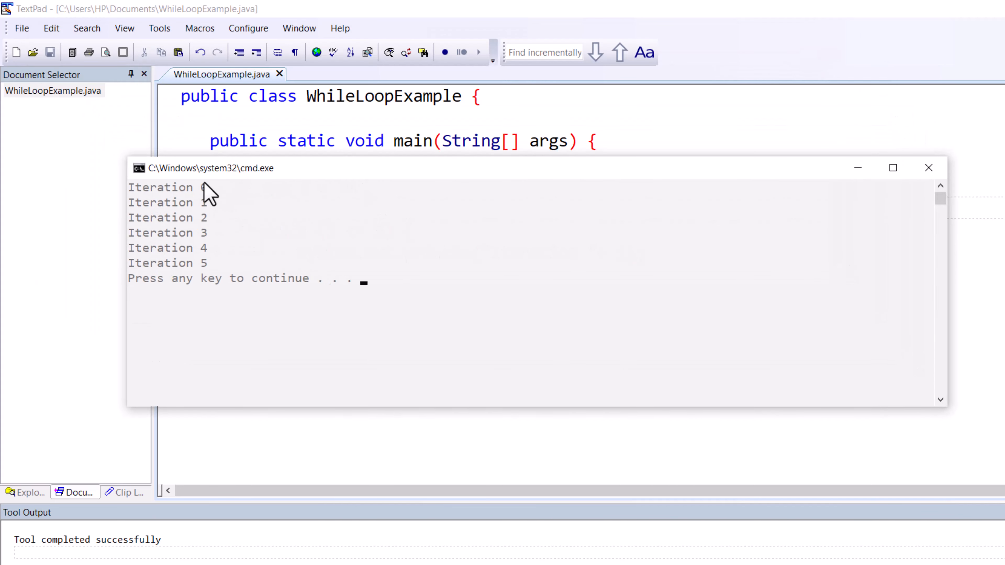
pyautogui.moveTo(930, 177)
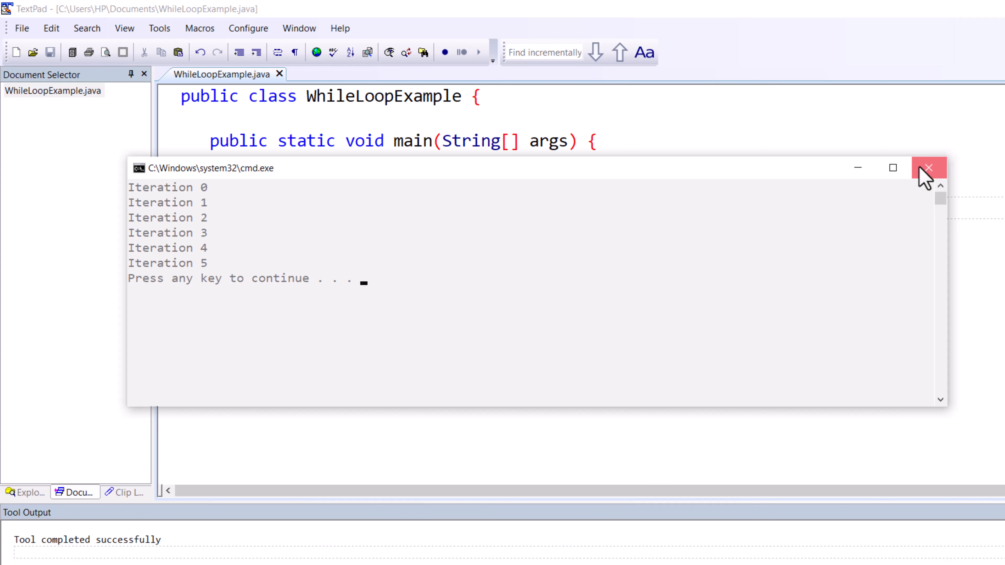
# Step: Close the cmd.exe output, keep the condition i <= 5, and reset the counter start to 1
pyautogui.click(927, 168)
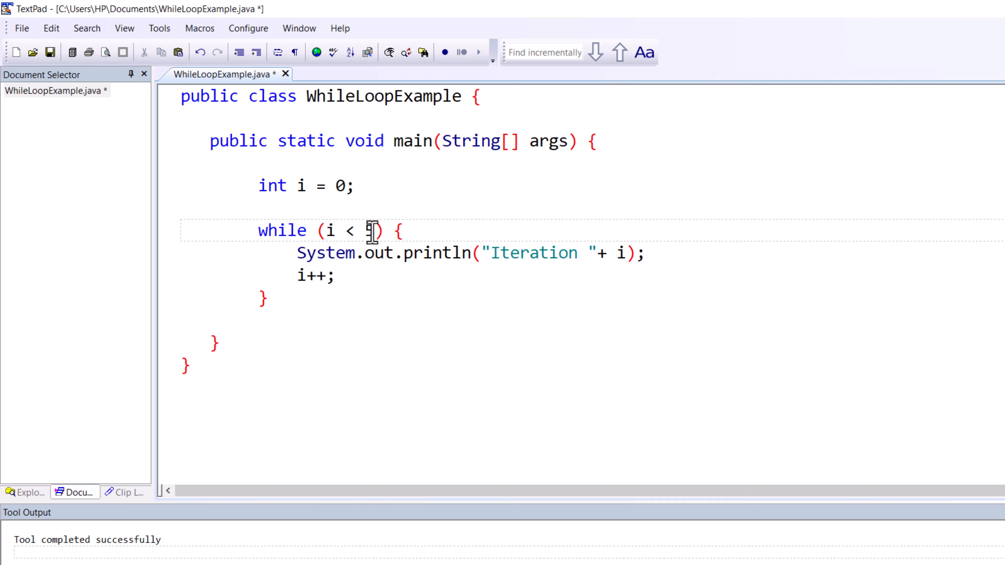
pyautogui.write('5')
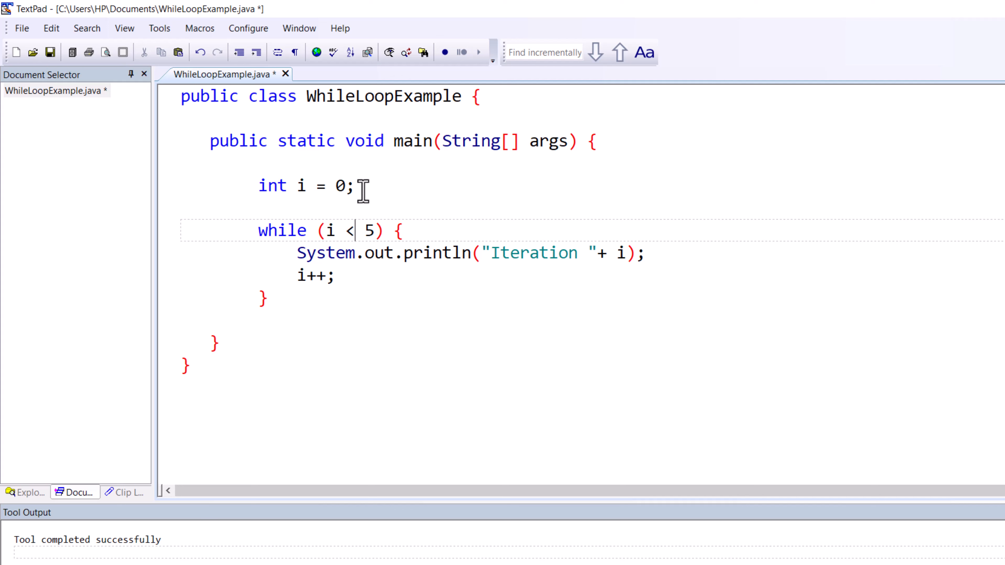
pyautogui.doubleClick(340, 185)
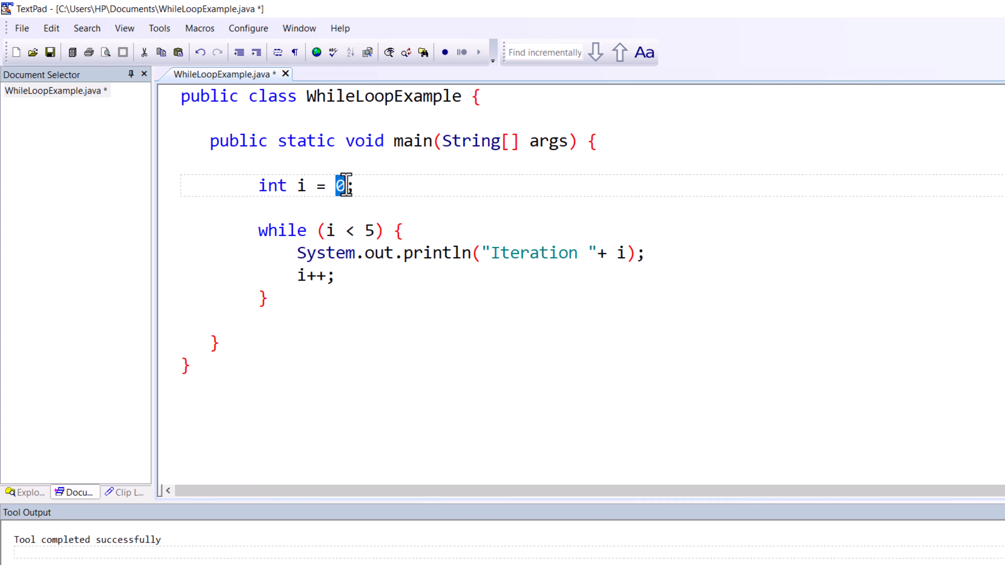
pyautogui.write('1')
pyautogui.click(330, 231)
pyautogui.write('=')
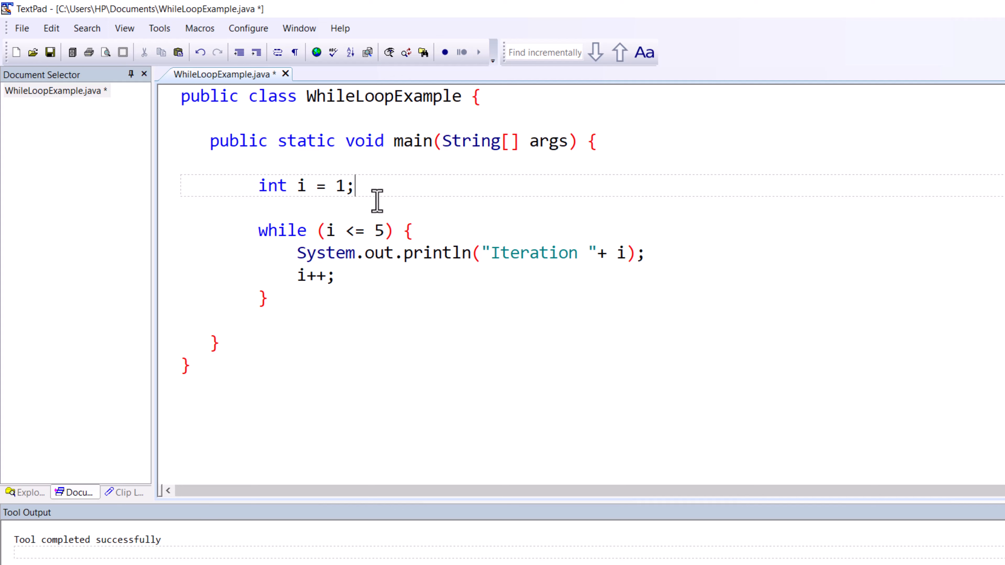
pyautogui.moveTo(426, 216)
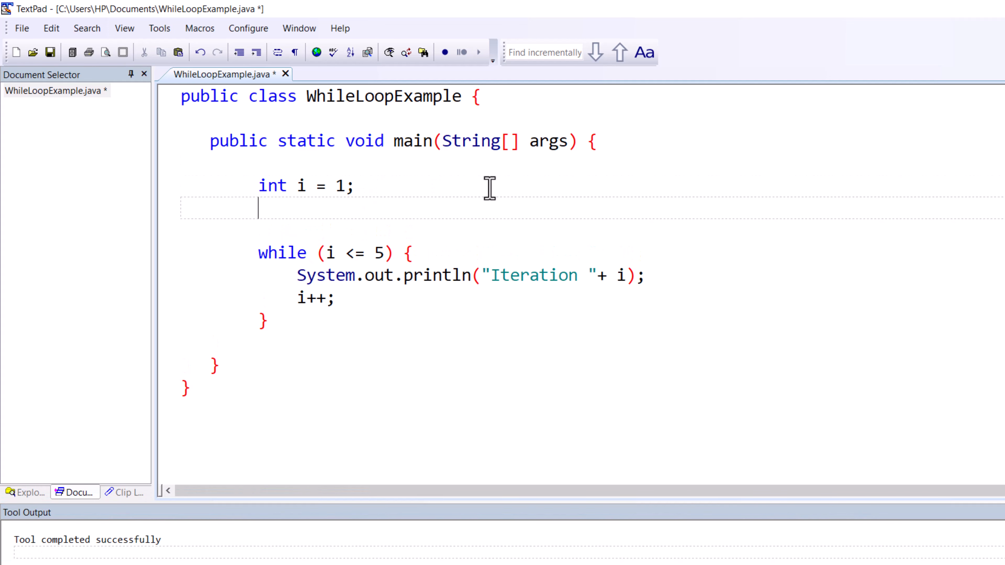
# Step: Declare int sum = 0 and add sum = sum + i; inside the while loop
pyautogui.write('int s')
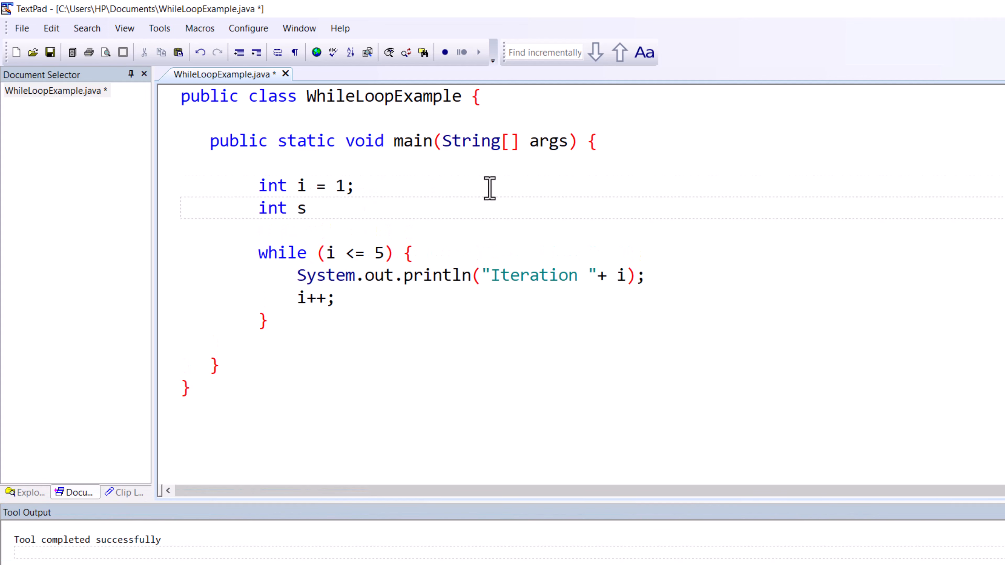
pyautogui.write('um = 0;')
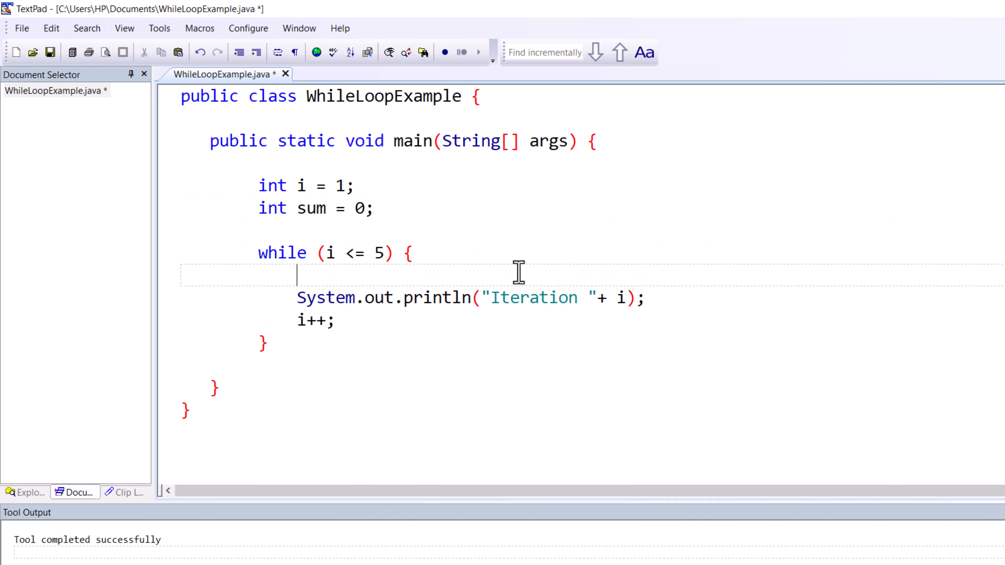
pyautogui.write('sum')
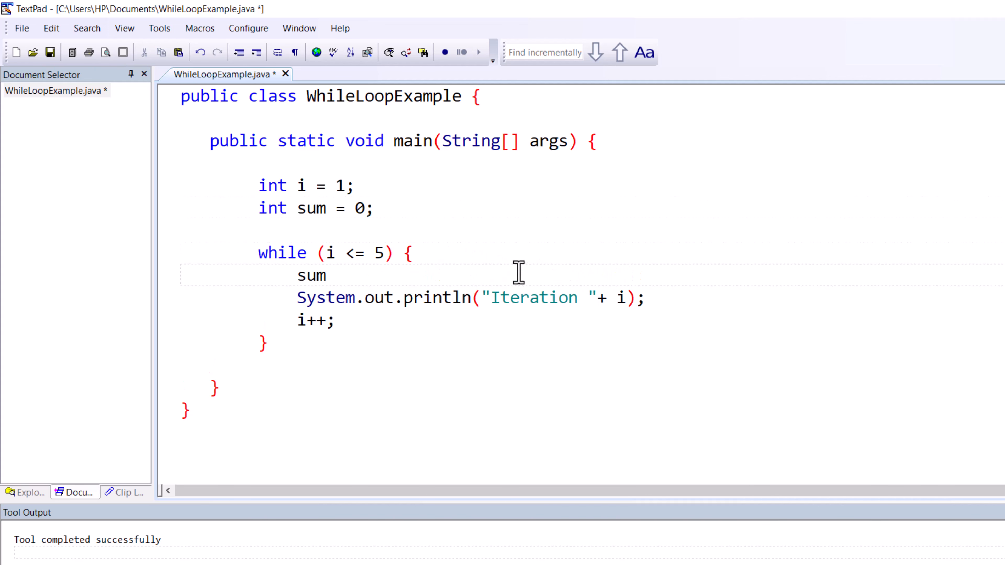
pyautogui.write('= sum')
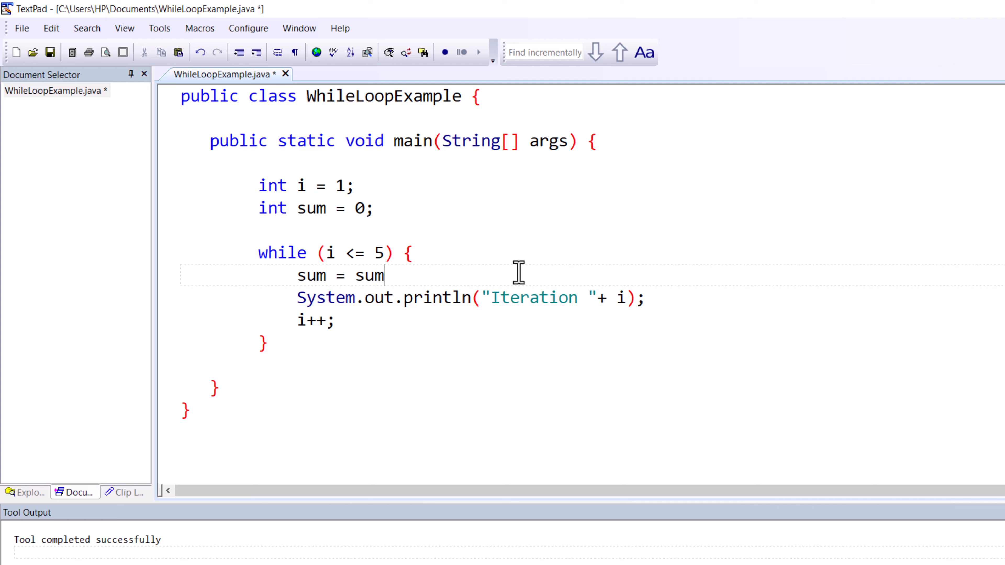
pyautogui.write('+')
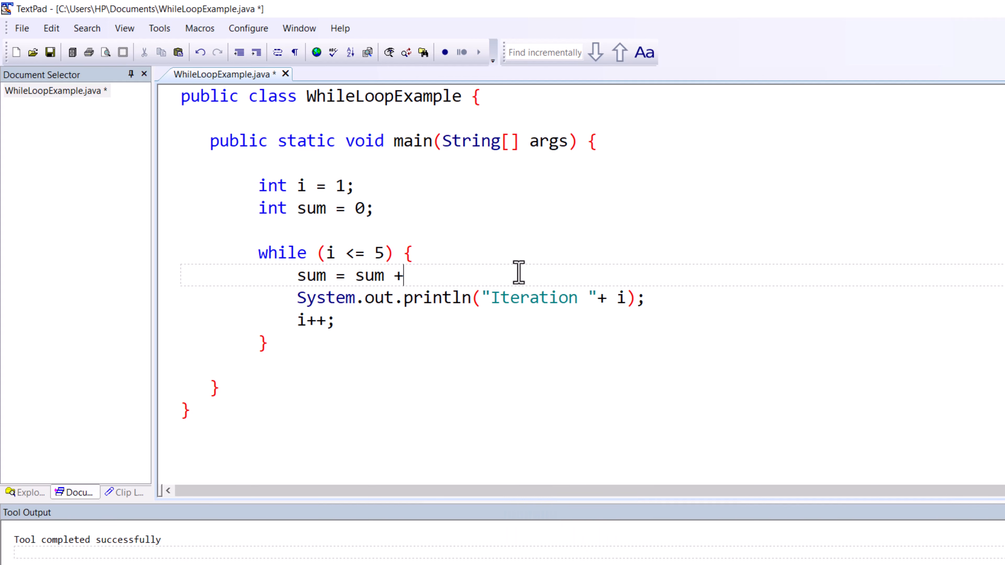
pyautogui.write('i;')
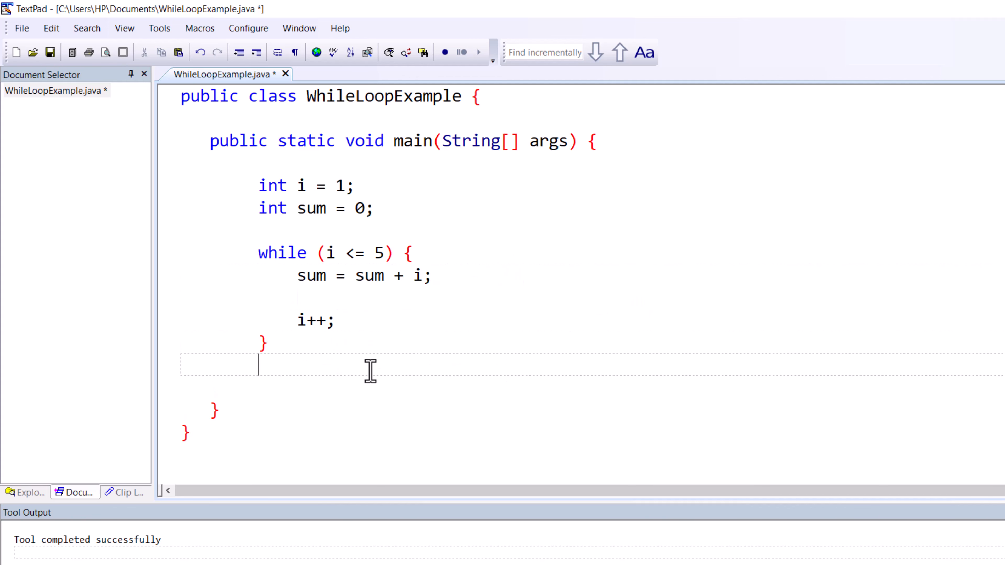
# Step: Print "Sum is: " + sum after the loop instead of the Iteration label, and save
pyautogui.write('System.out.println("Iteration "+ i);')
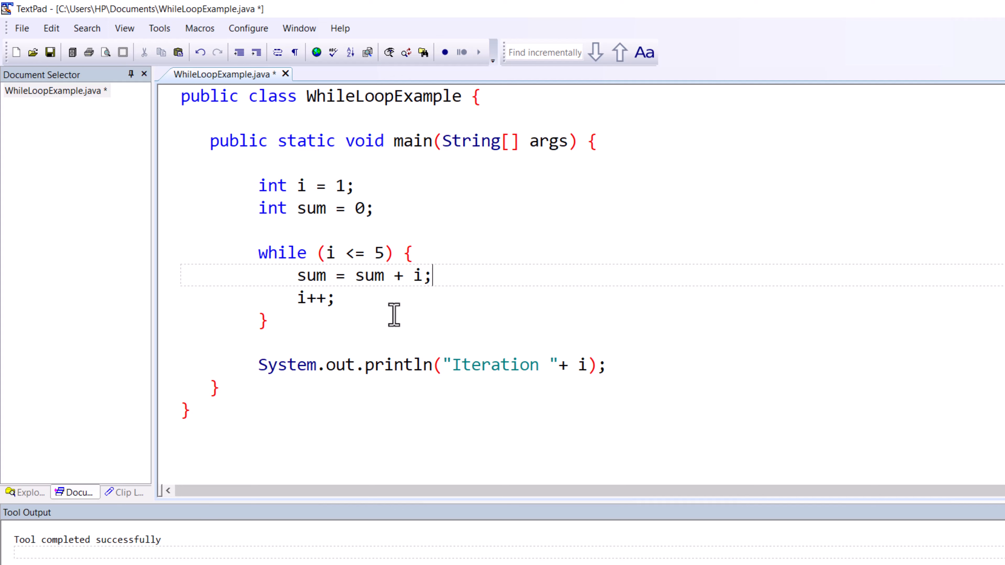
pyautogui.moveTo(437, 286)
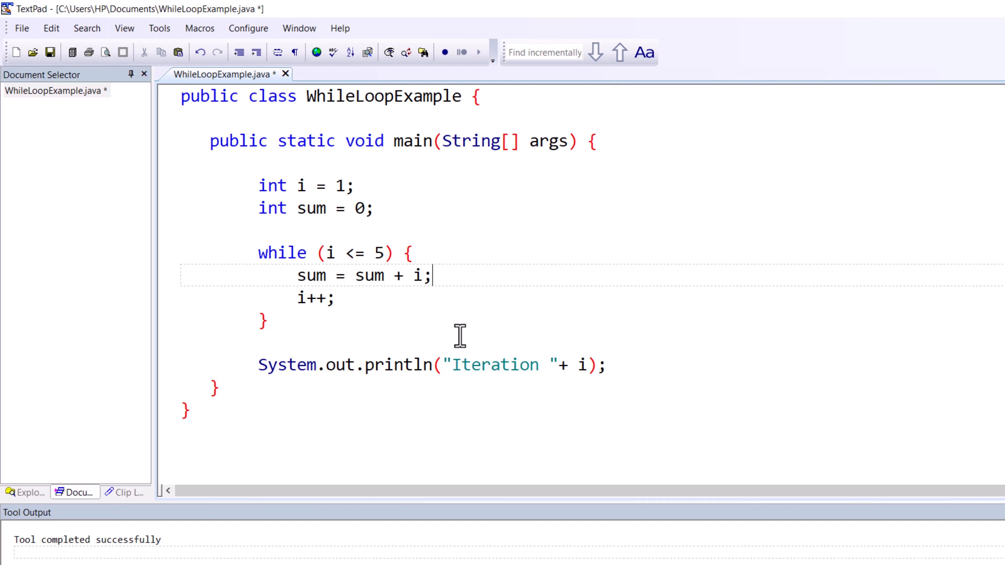
pyautogui.doubleClick(310, 275)
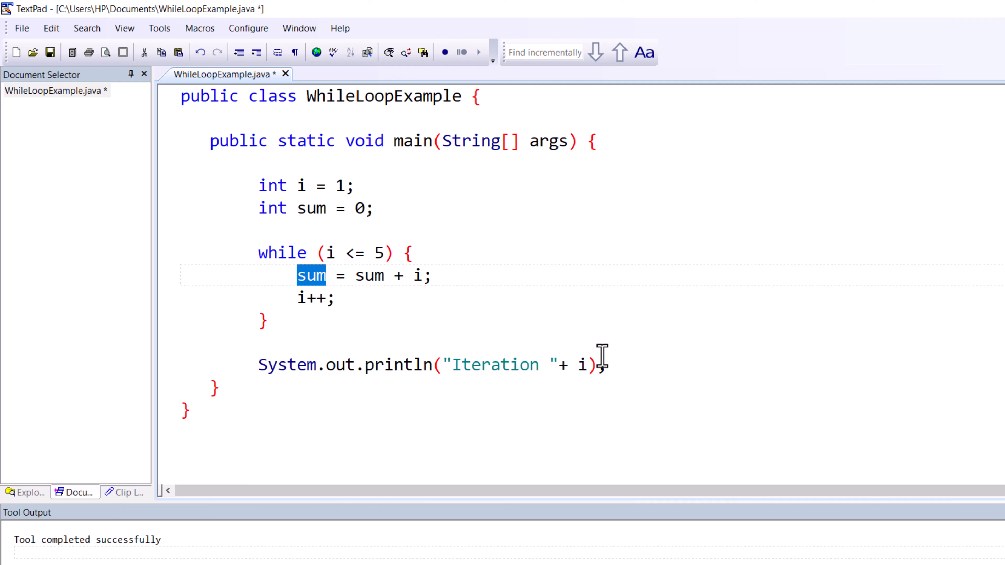
pyautogui.write('sum')
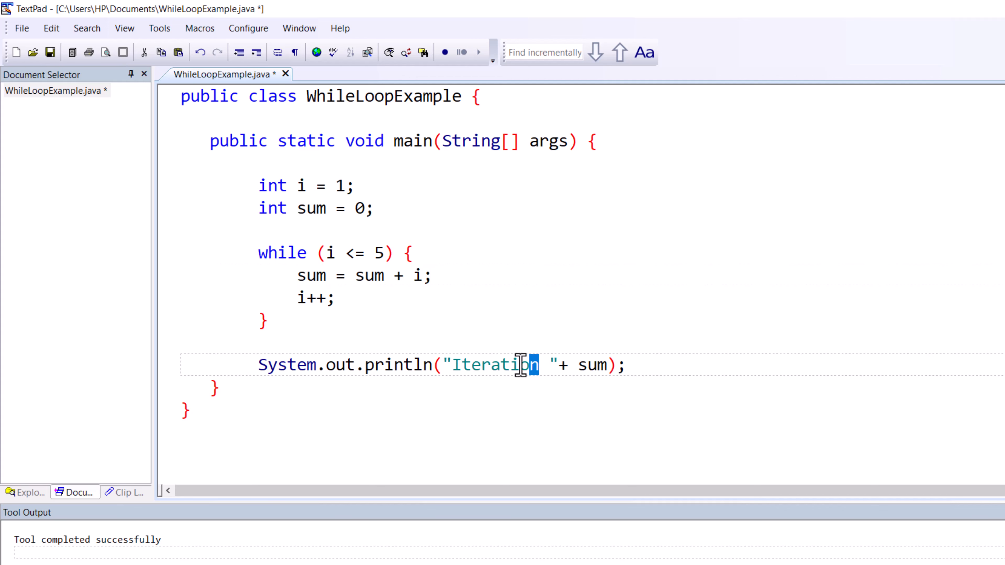
pyautogui.write('Sum')
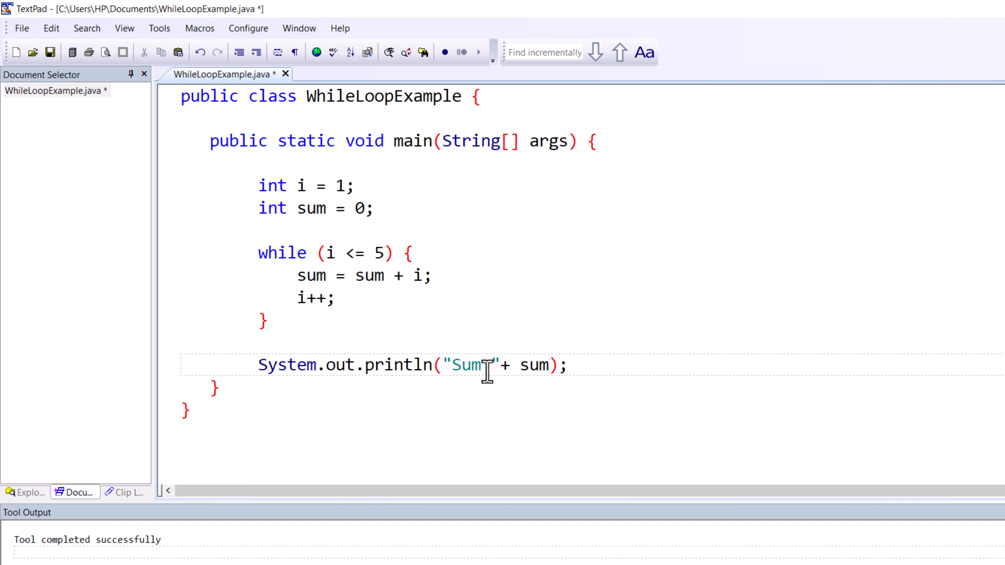
pyautogui.write('is:')
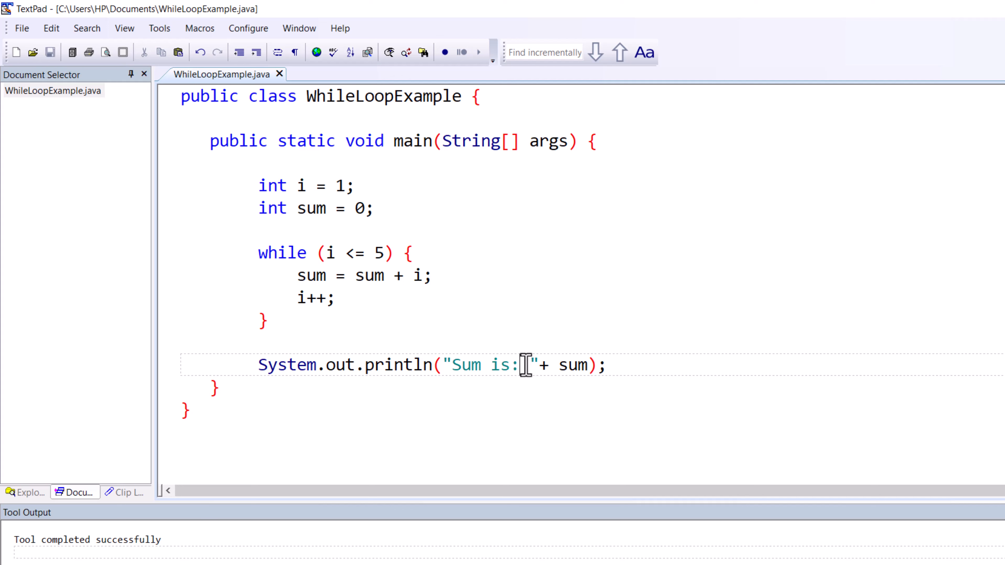
pyautogui.doubleClick(572, 365)
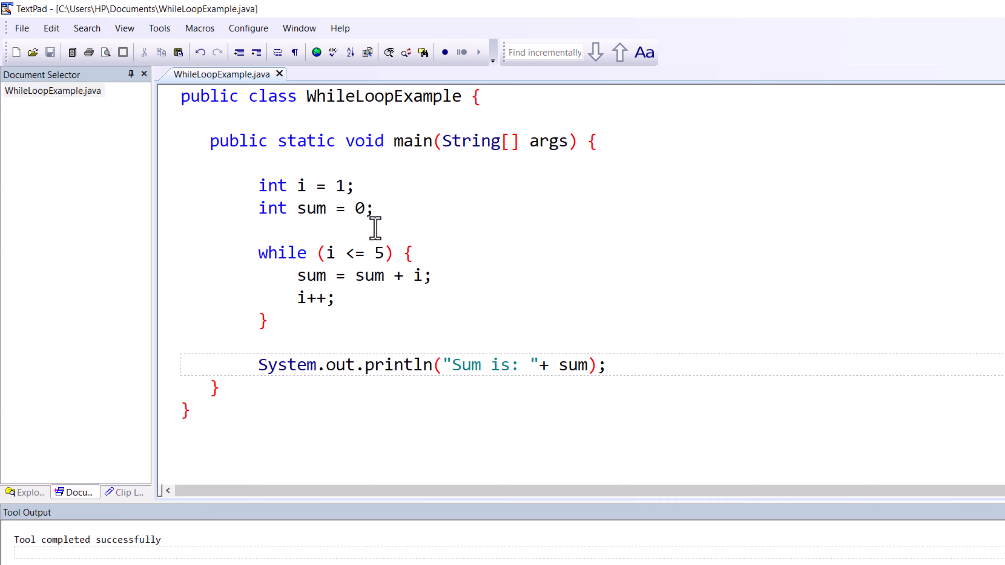
pyautogui.moveTo(346, 186)
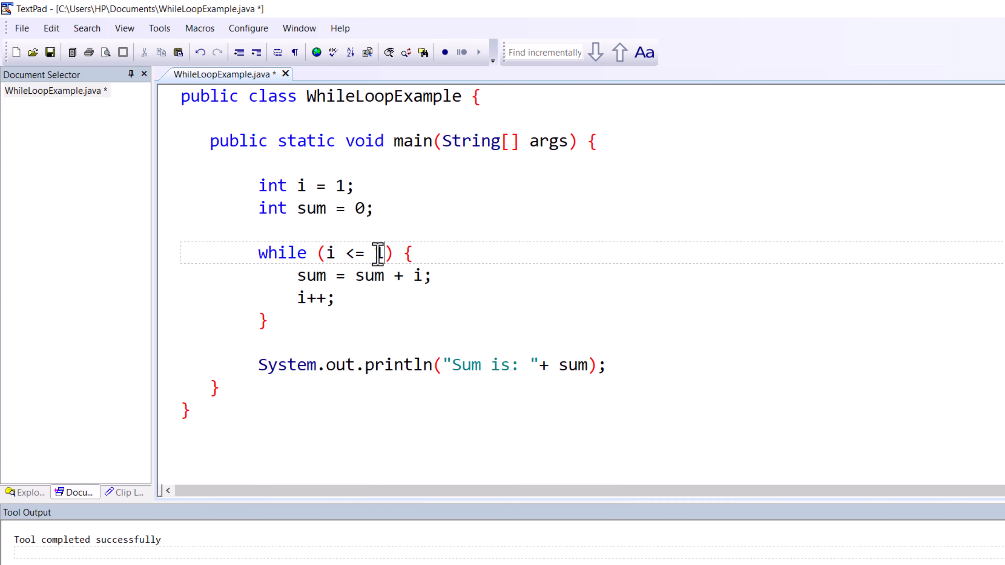
# Step: Raise the while condition's upper limit from 5 to 10
pyautogui.write('10')
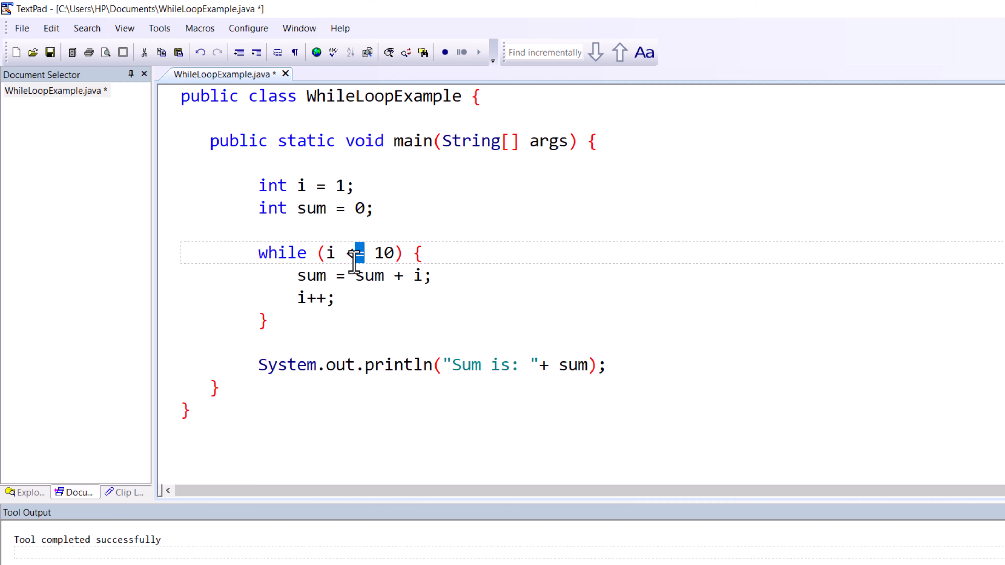
pyautogui.moveTo(328, 186)
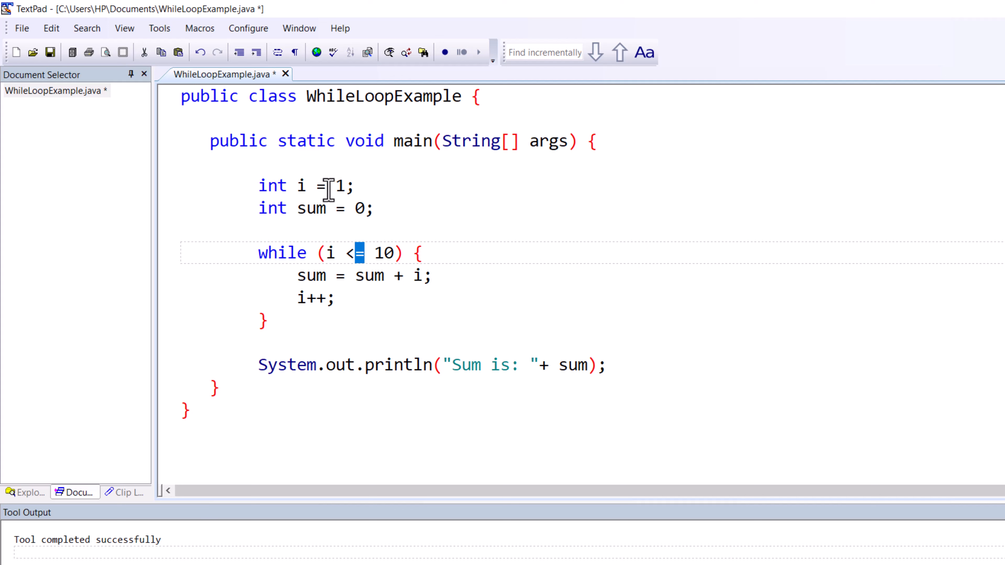
pyautogui.moveTo(364, 206)
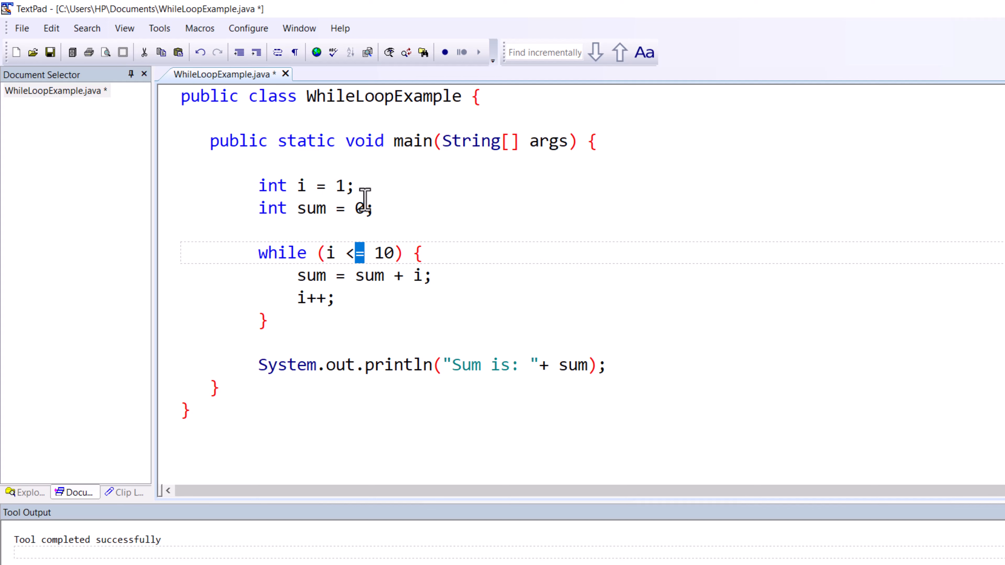
pyautogui.click(365, 208)
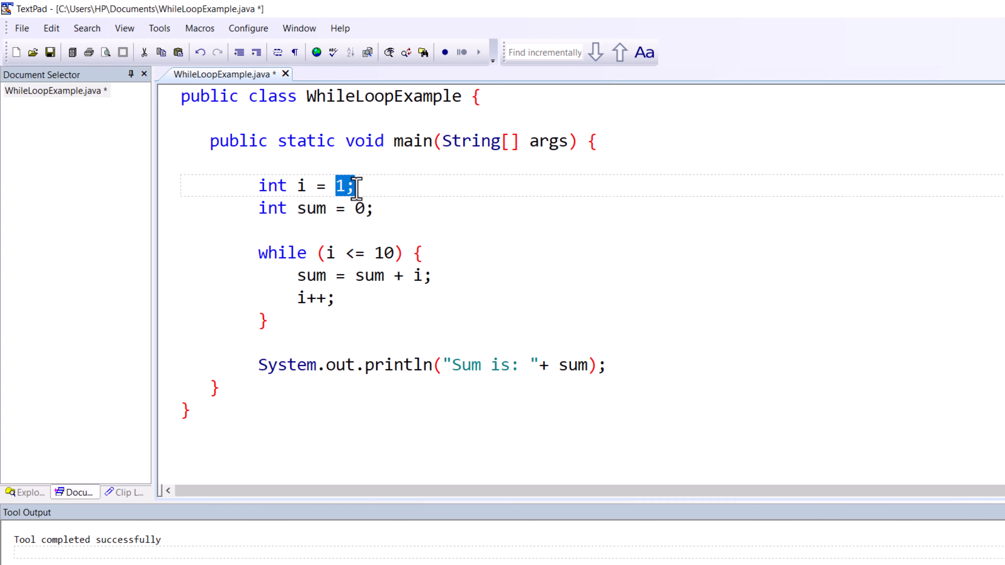
pyautogui.moveTo(258, 252); pyautogui.dragTo(352, 321)
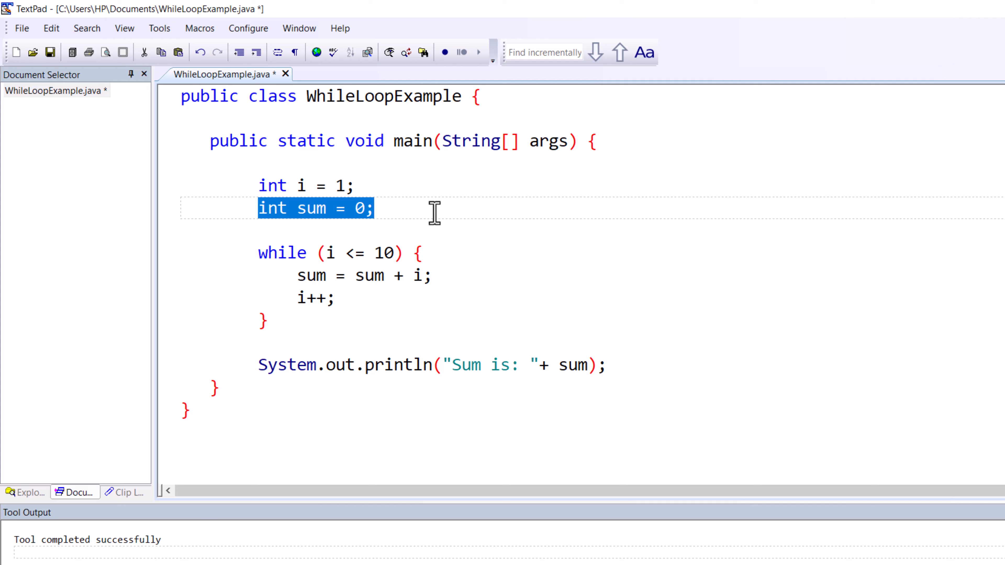
pyautogui.moveTo(313, 262)
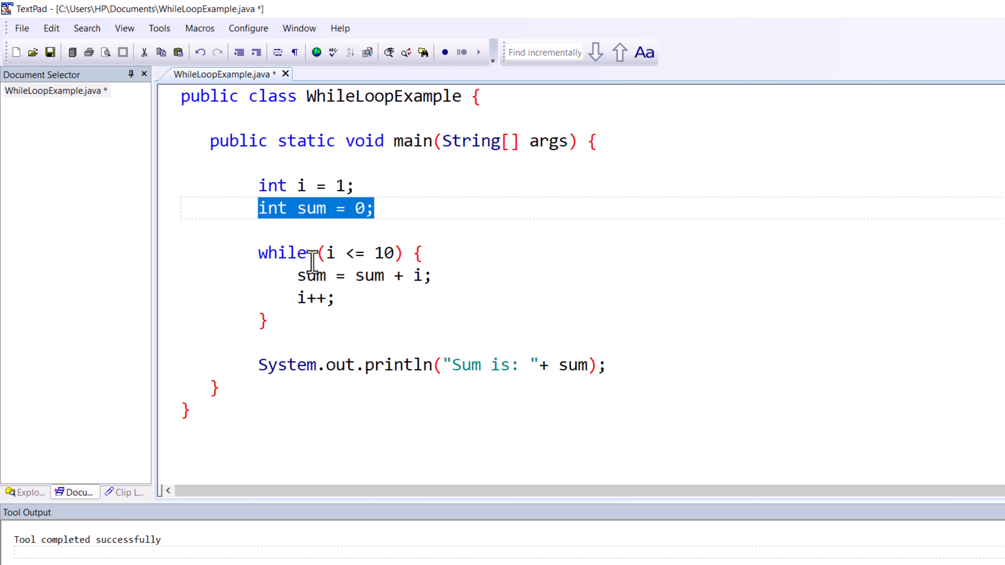
pyautogui.moveTo(317, 276)
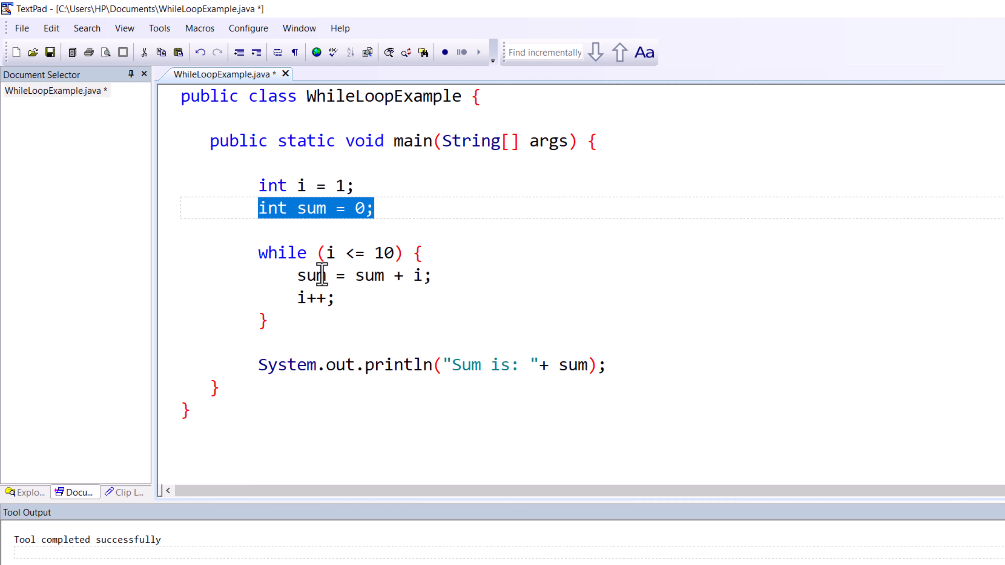
pyautogui.moveTo(359, 309)
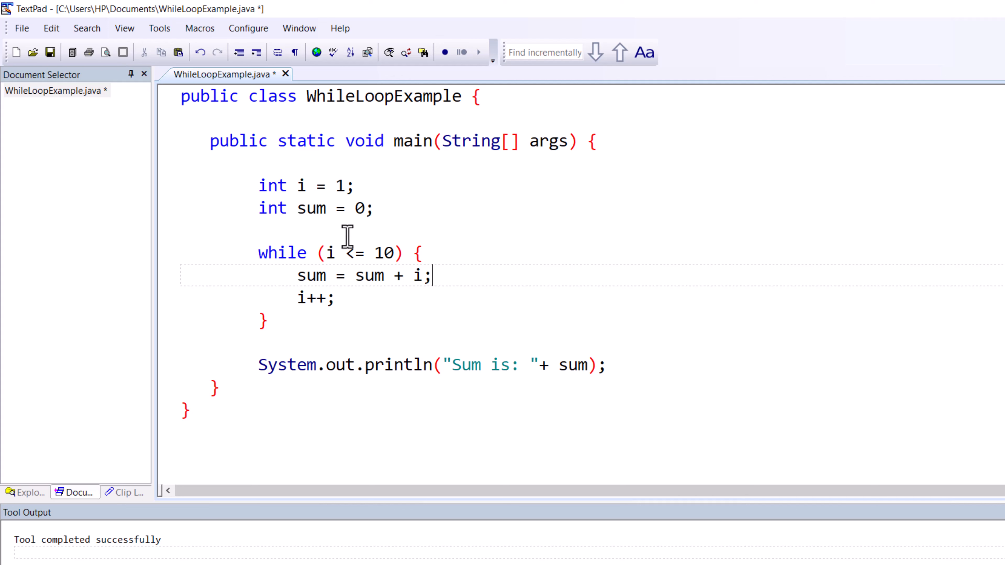
pyautogui.moveTo(239, 372)
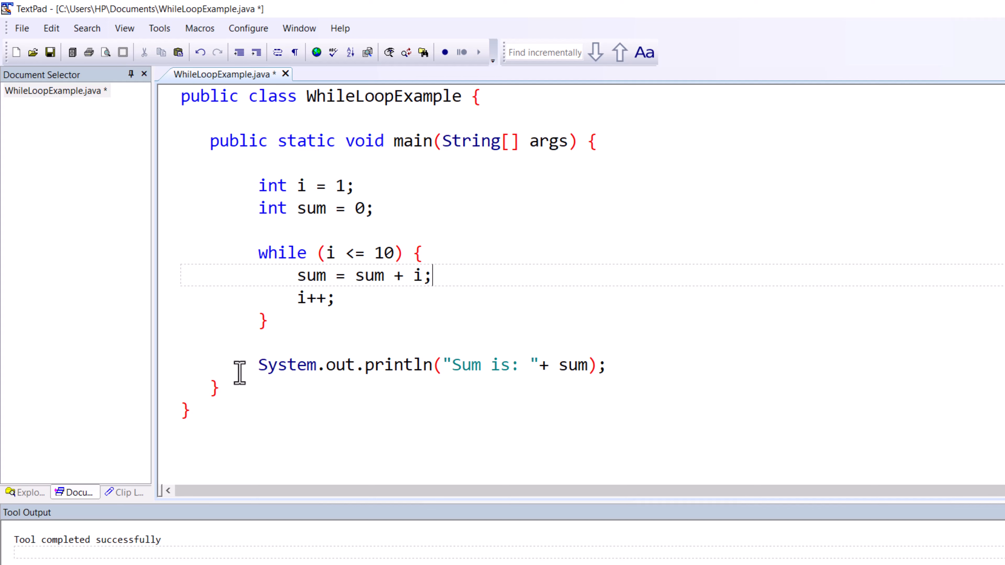
pyautogui.moveTo(258, 364); pyautogui.dragTo(607, 365)
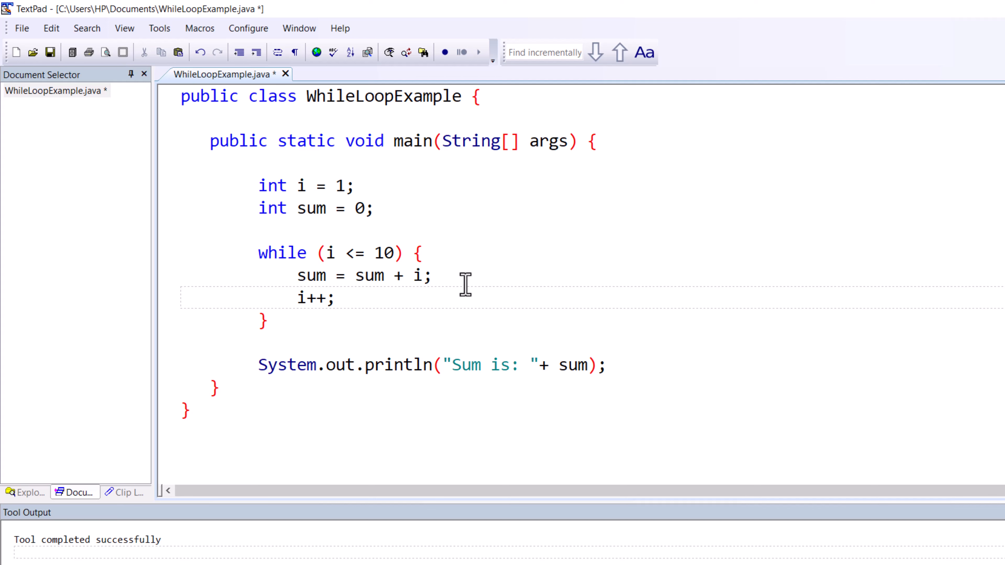
# Step: Save WhileLoopExample.java with the limit of 10 and begin editing the loop body
pyautogui.click(51, 51)
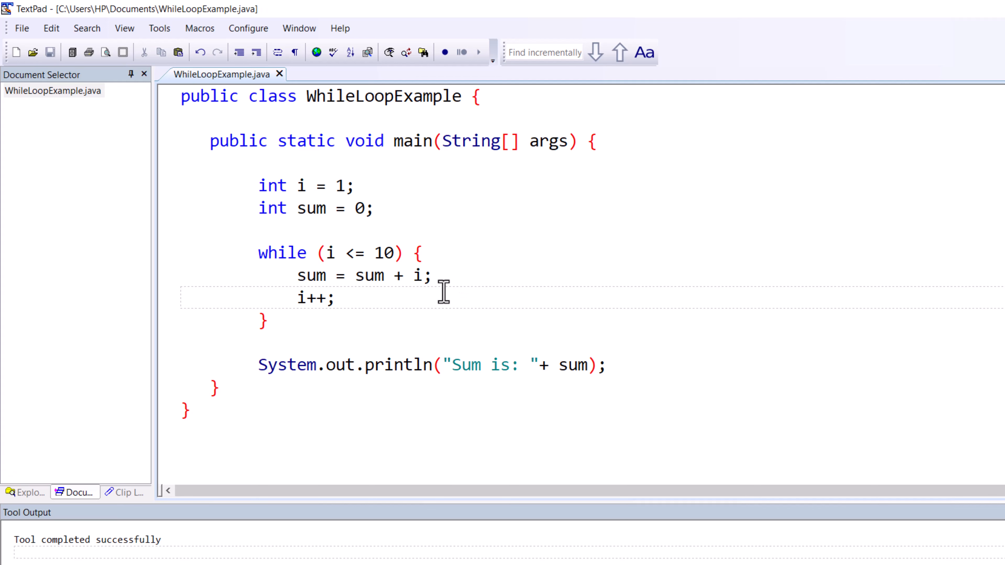
pyautogui.click(336, 298)
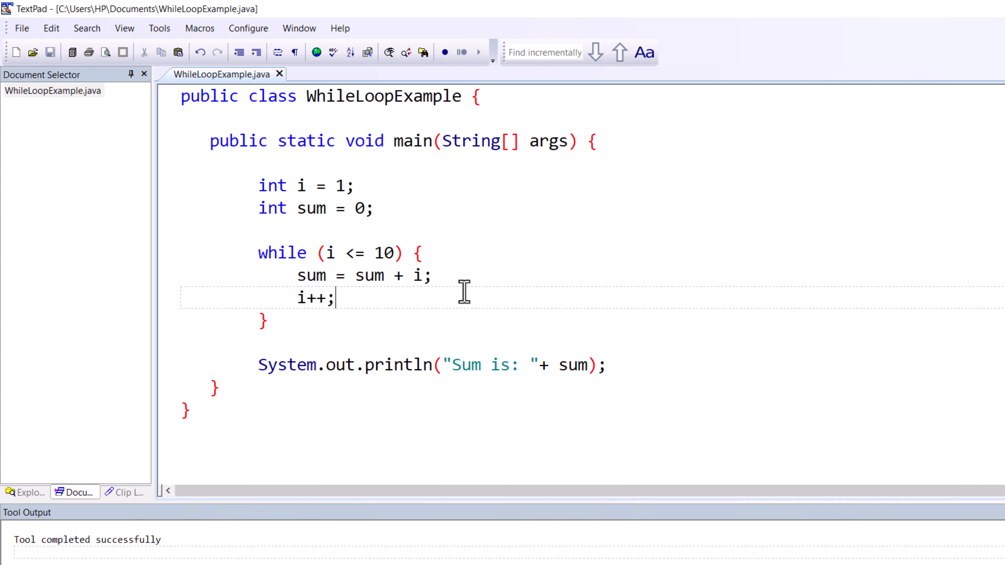
pyautogui.click(389, 51)
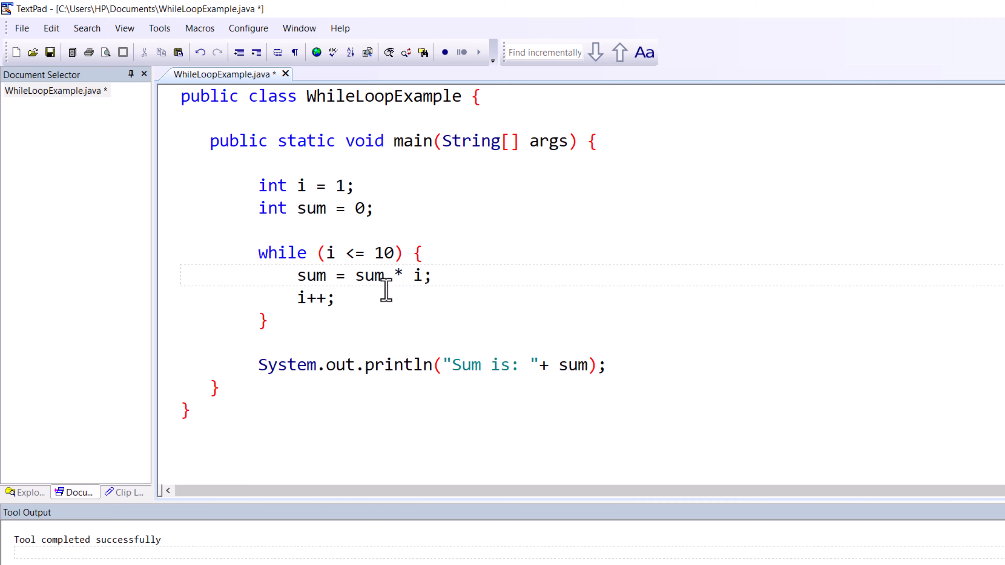
pyautogui.moveTo(359, 211)
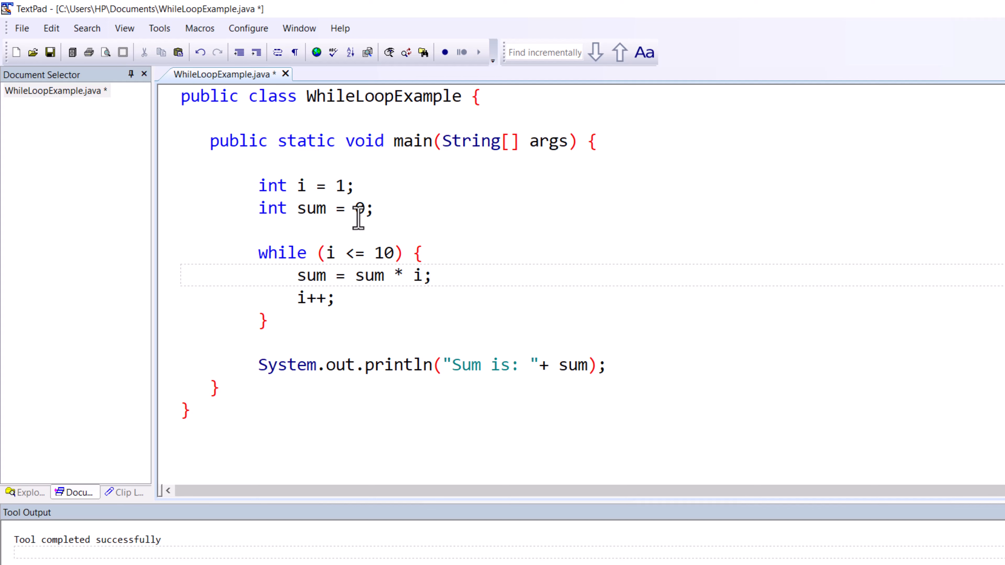